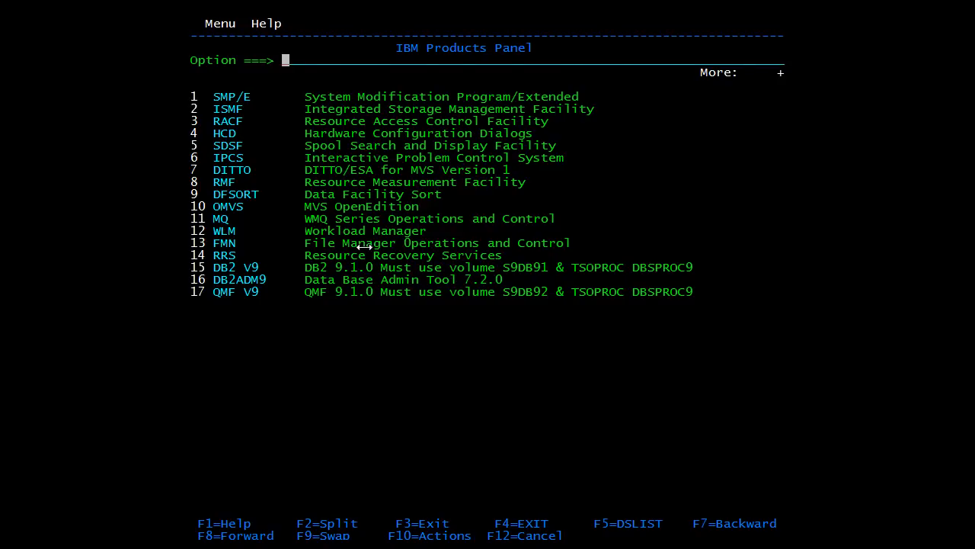
pyautogui.moveTo(363, 246)
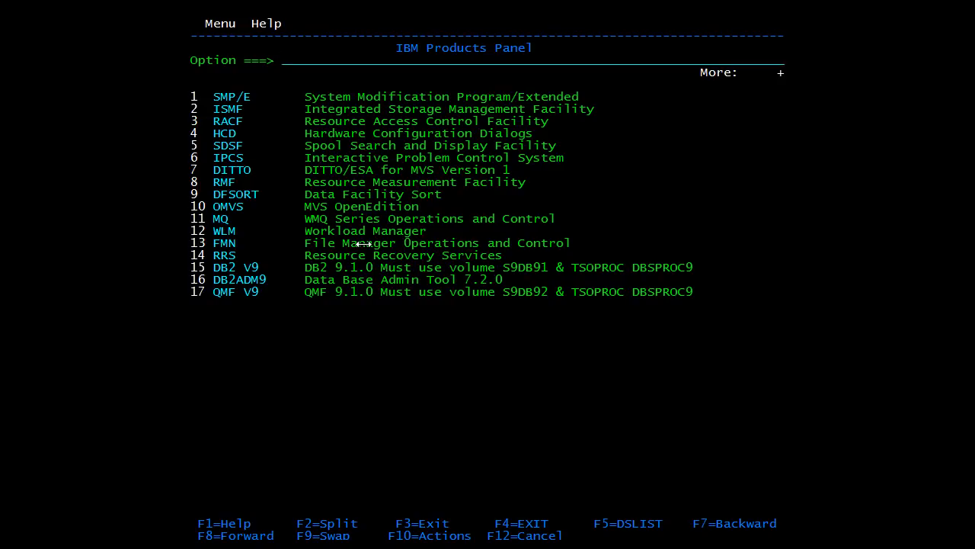
# Step: Launch DB2 Admin Tool via option 16 and continue past the Verify CCSID warning
pyautogui.write('16')
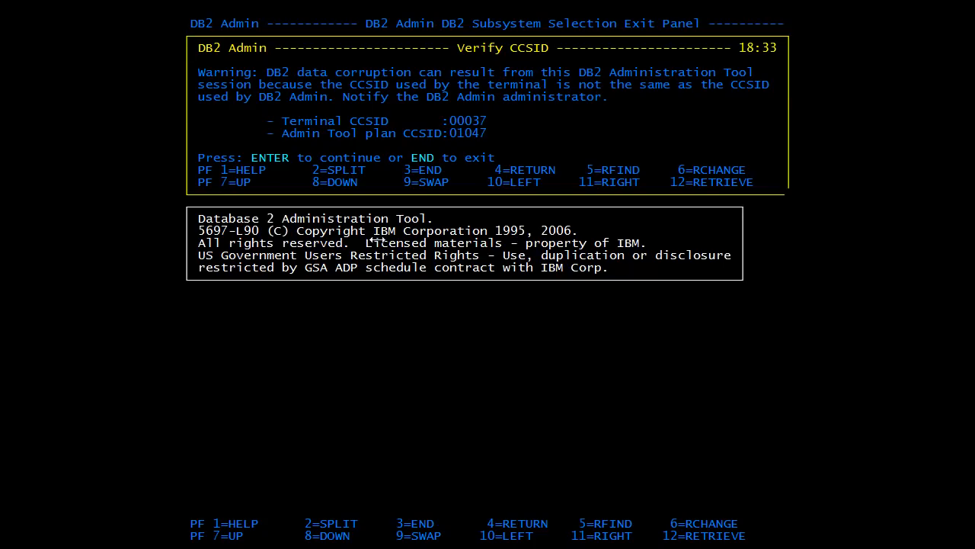
pyautogui.press('enter')
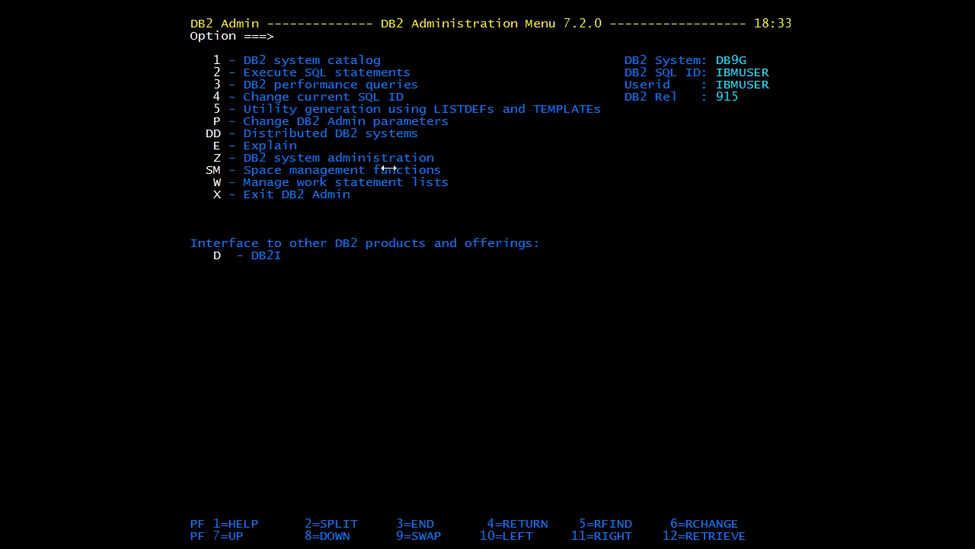
pyautogui.moveTo(426, 171)
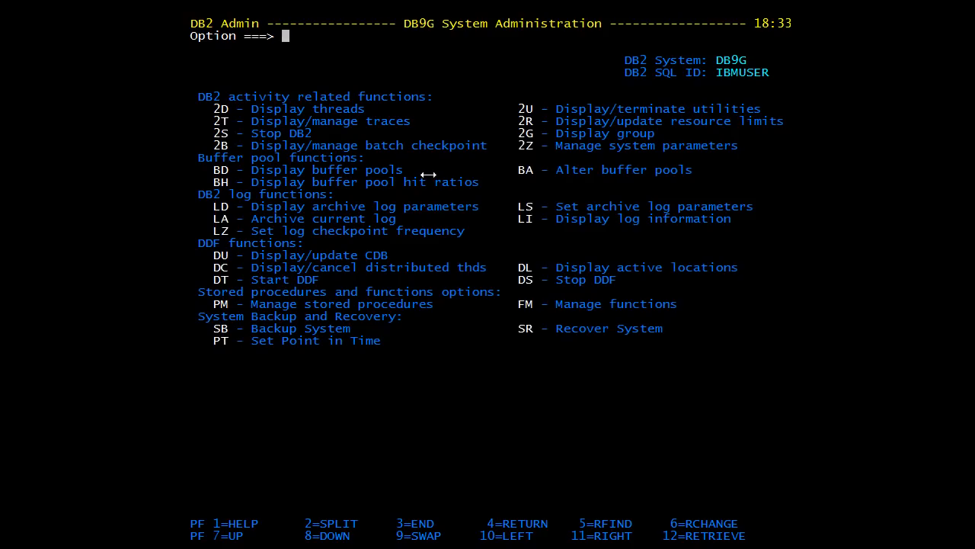
pyautogui.moveTo(358, 186)
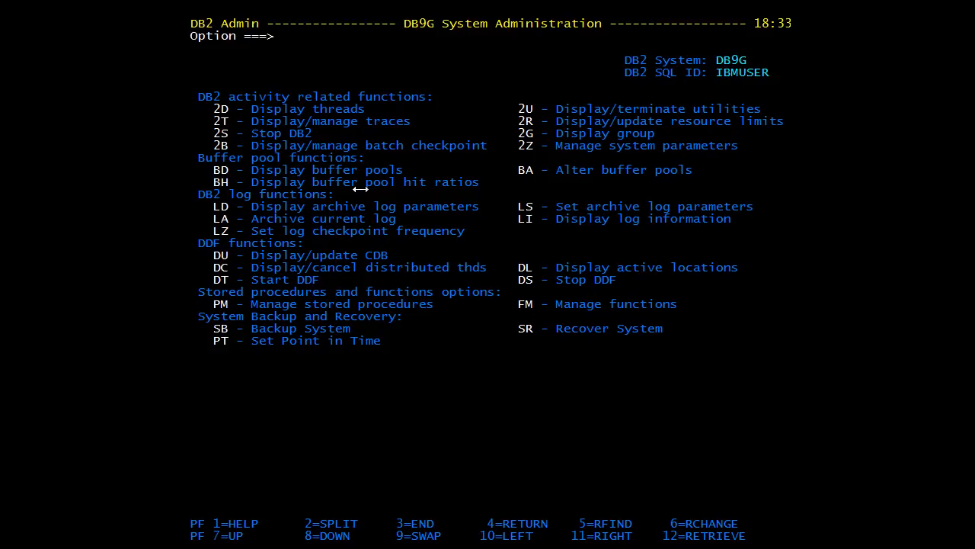
pyautogui.moveTo(311, 125)
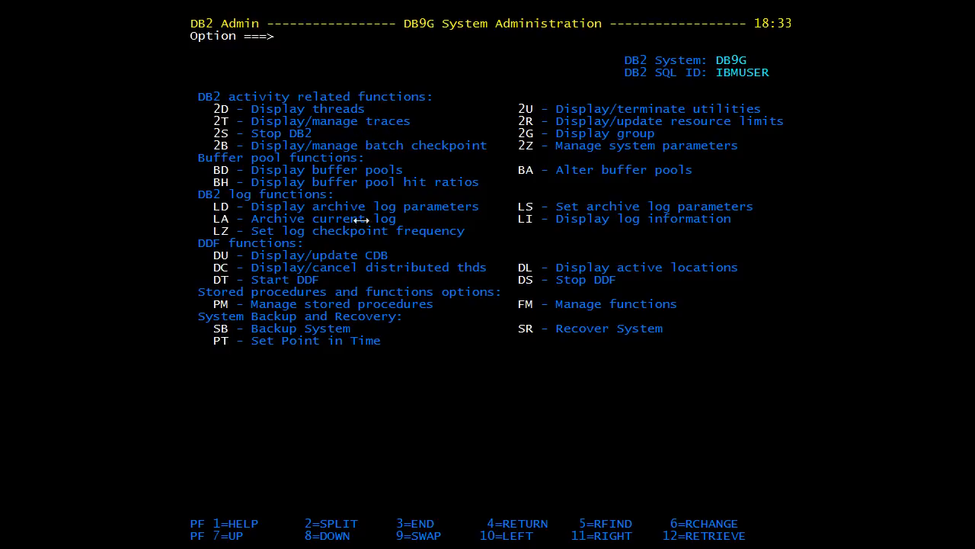
pyautogui.moveTo(341, 230)
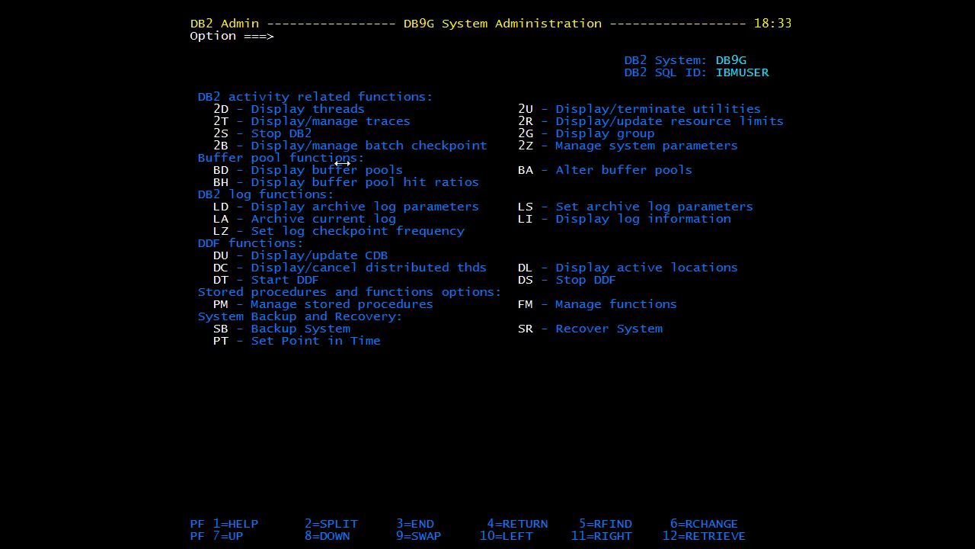
pyautogui.moveTo(374, 197)
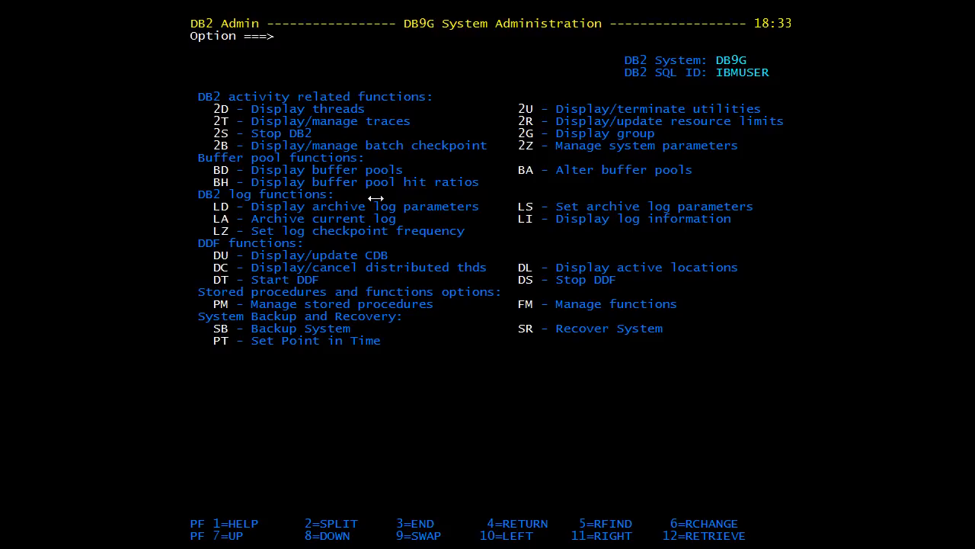
pyautogui.moveTo(372, 209)
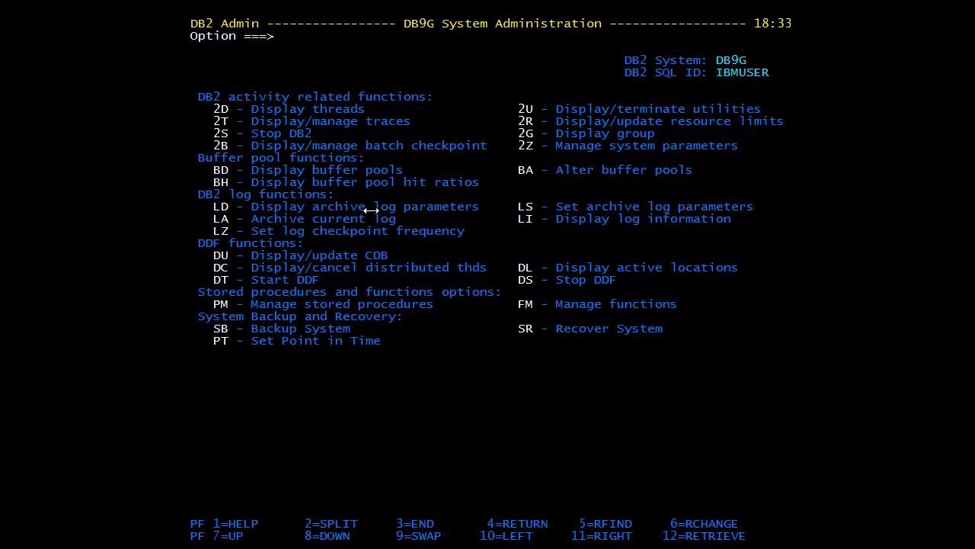
pyautogui.moveTo(372, 210)
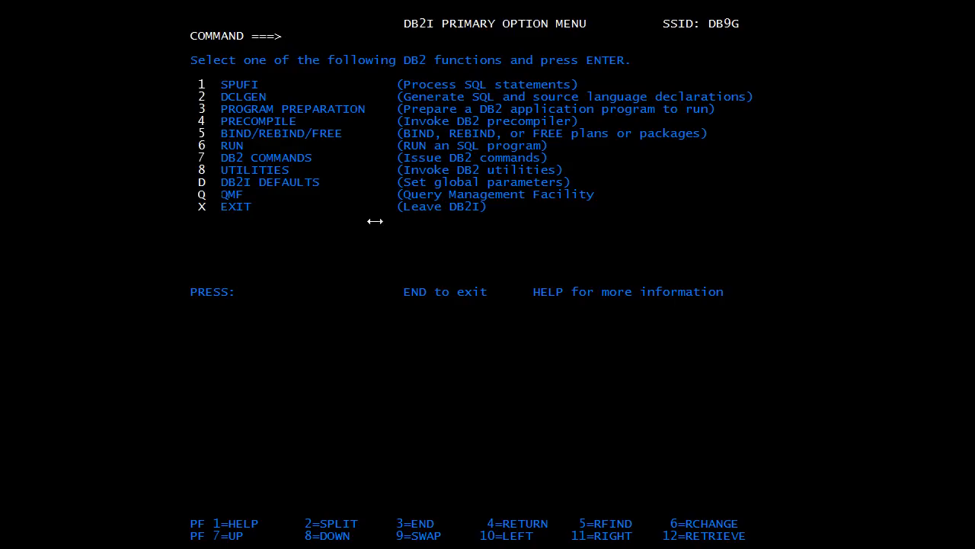
pyautogui.moveTo(492, 110)
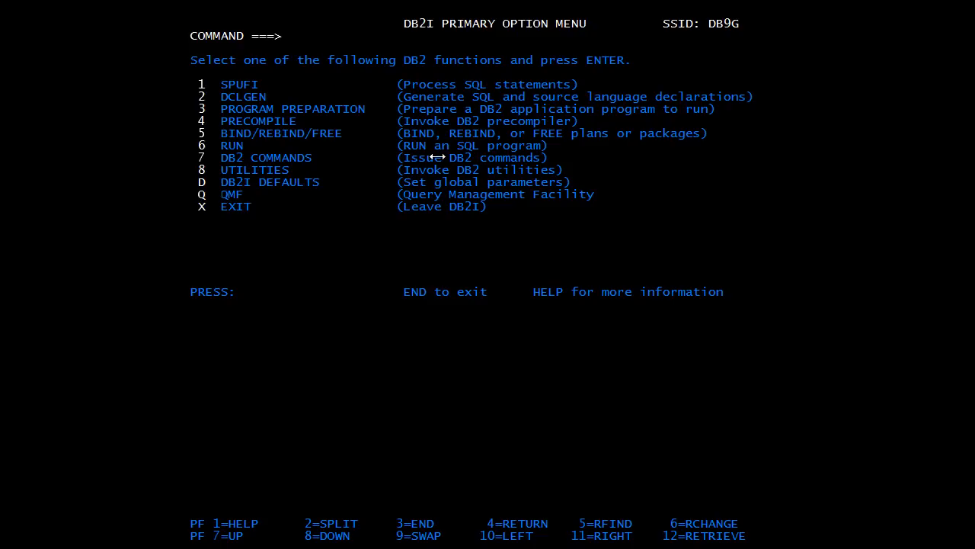
pyautogui.click(293, 36)
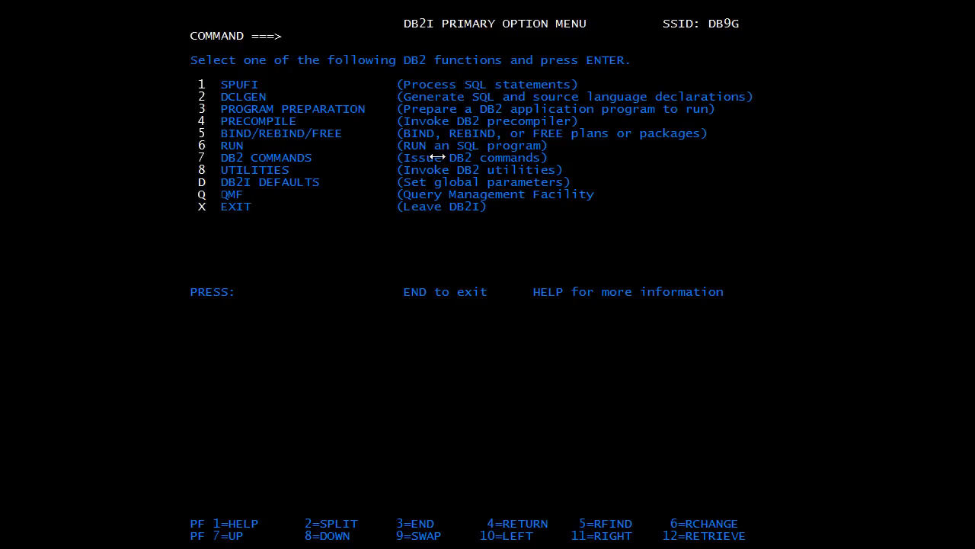
pyautogui.click(292, 37)
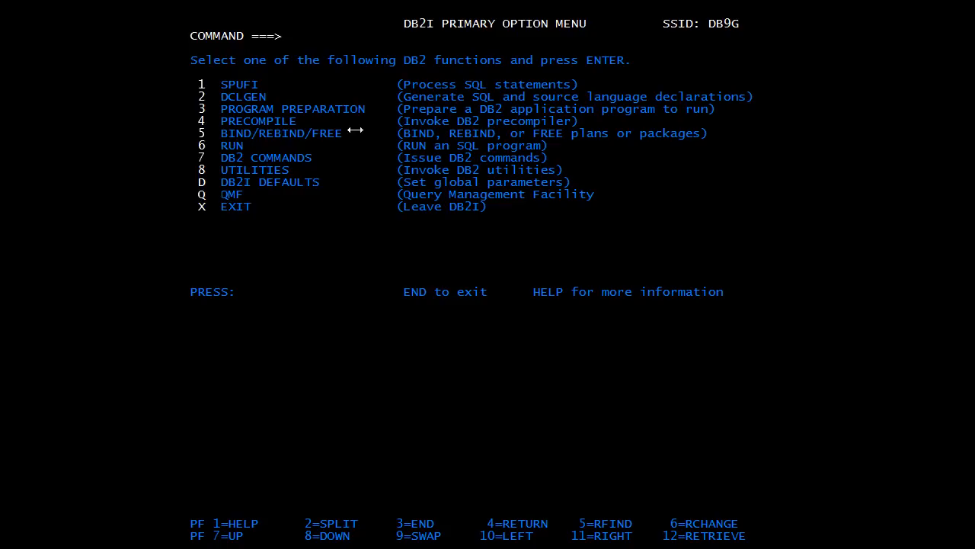
pyautogui.click(292, 37)
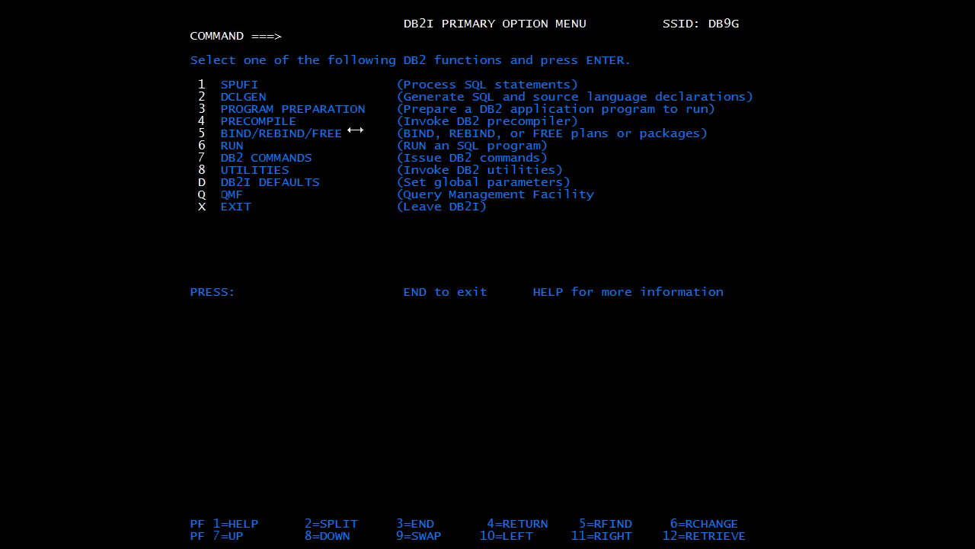
pyautogui.click(293, 37)
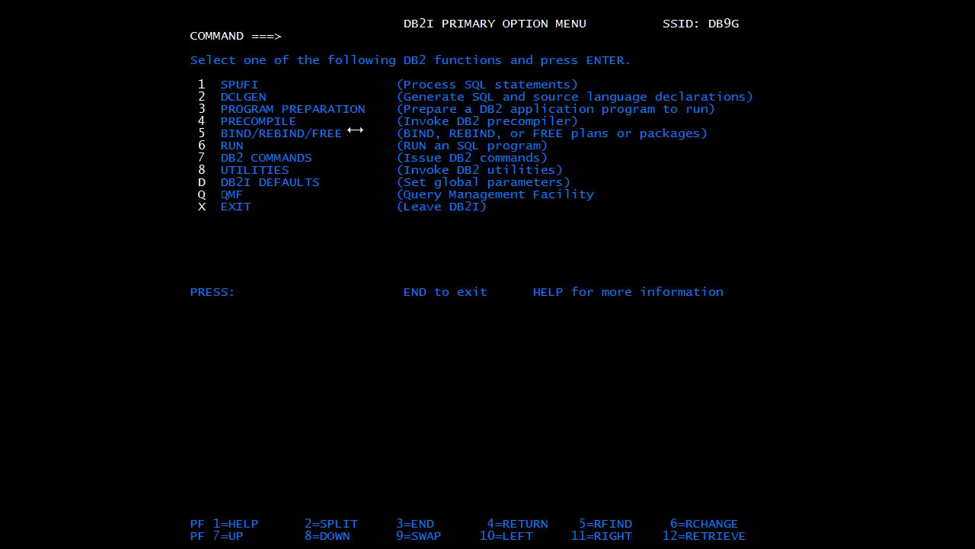
pyautogui.click(293, 37)
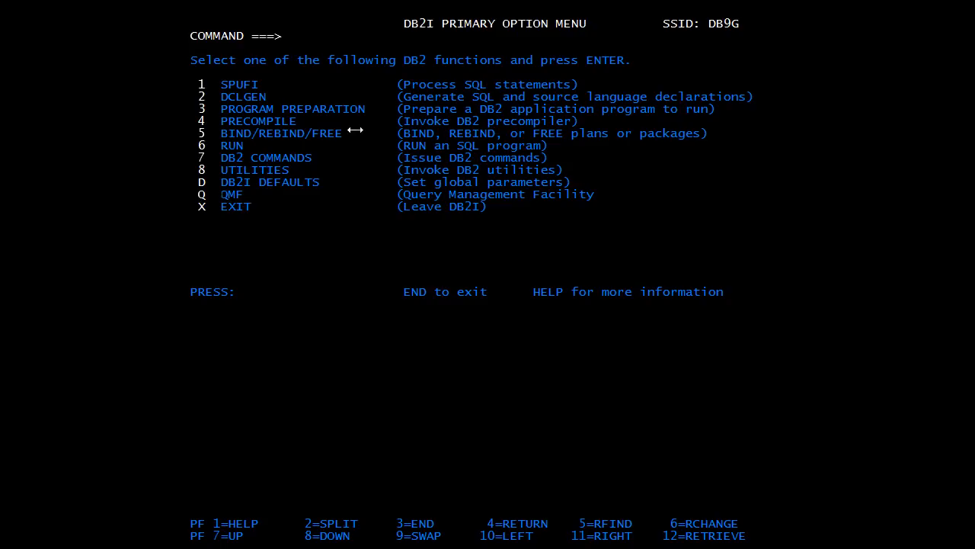
pyautogui.click(294, 37)
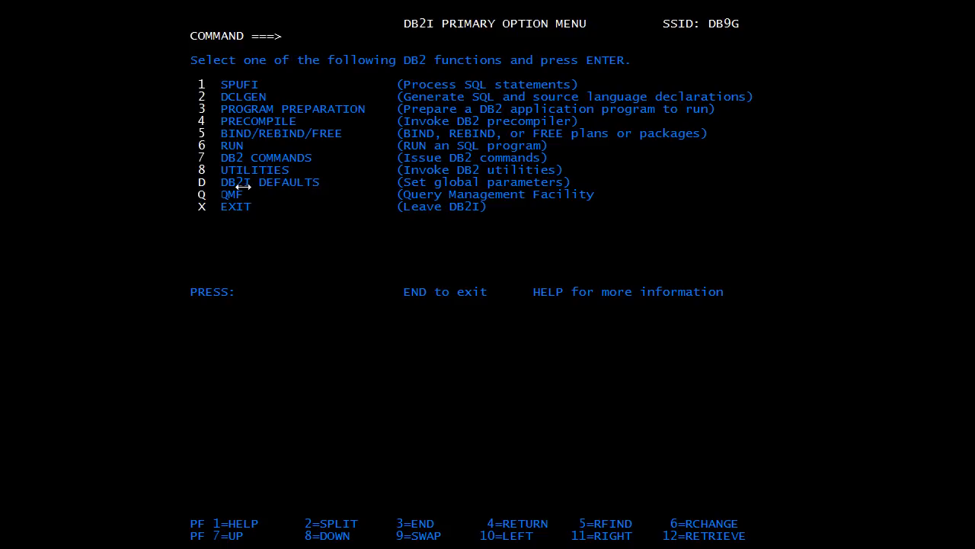
pyautogui.moveTo(327, 189)
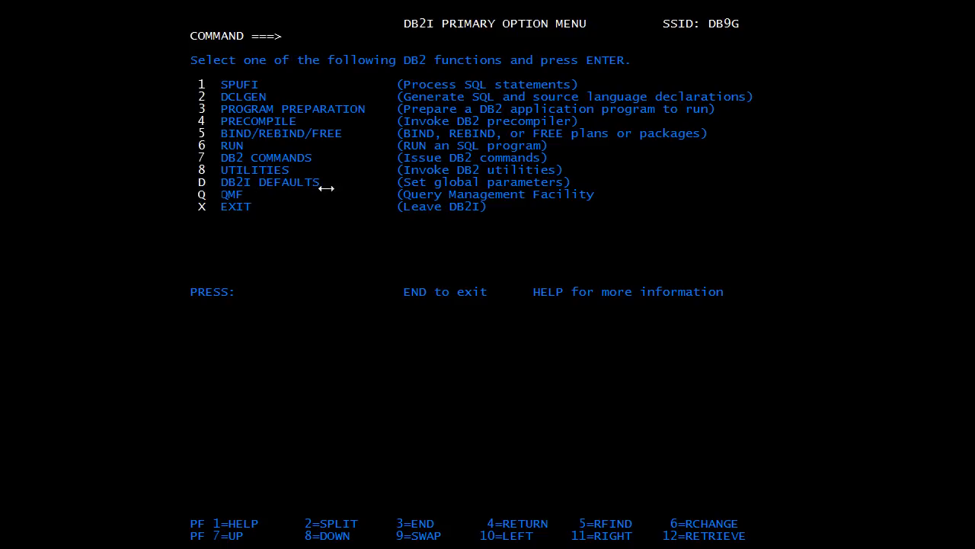
# Step: Choose D to show DB2I Defaults Panel 1 for DB9G (IBMCOB, 60 lines, 20 rows)
pyautogui.write('d')
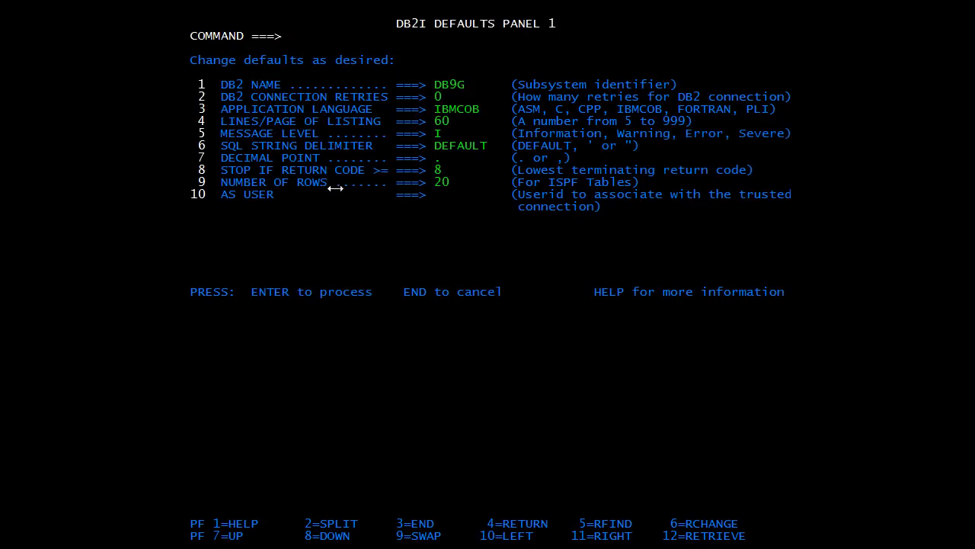
pyautogui.moveTo(282, 83)
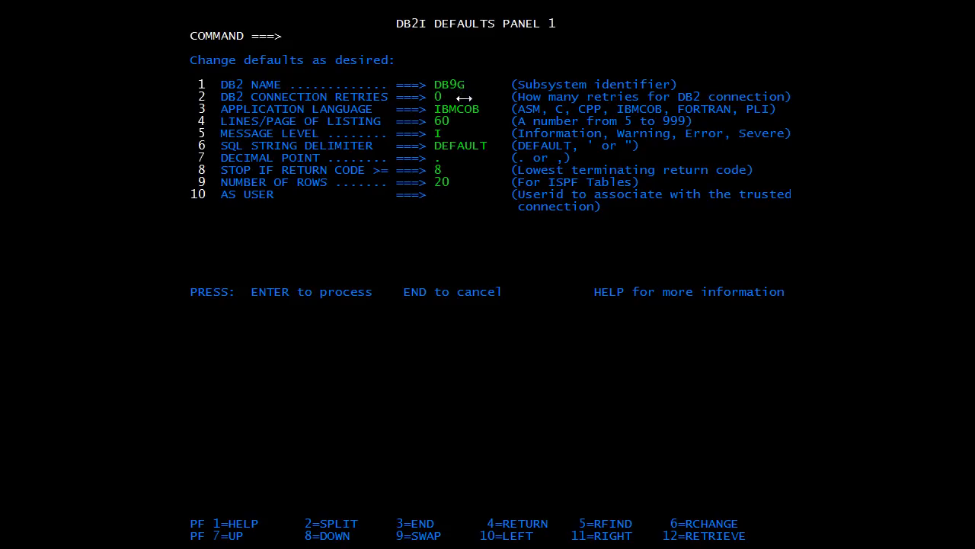
pyautogui.moveTo(350, 97)
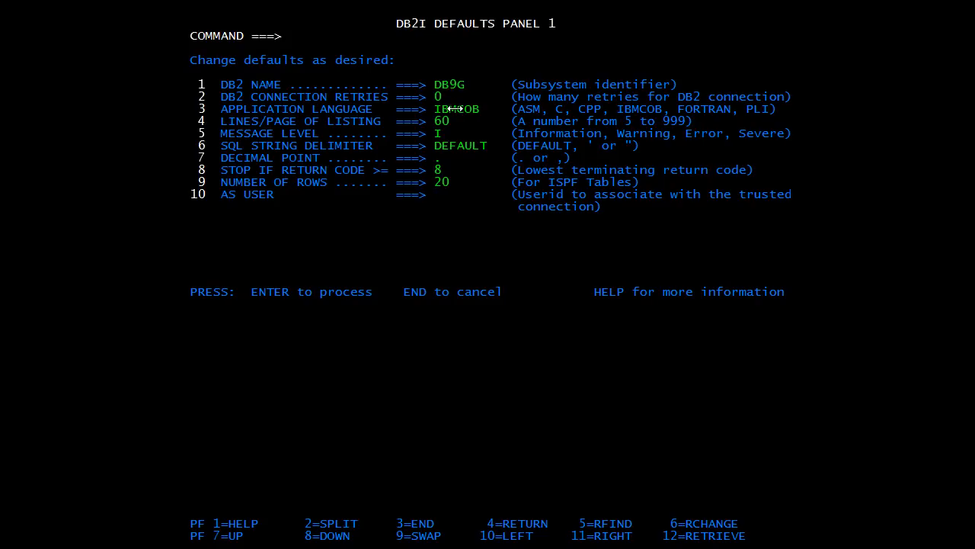
pyautogui.moveTo(326, 116)
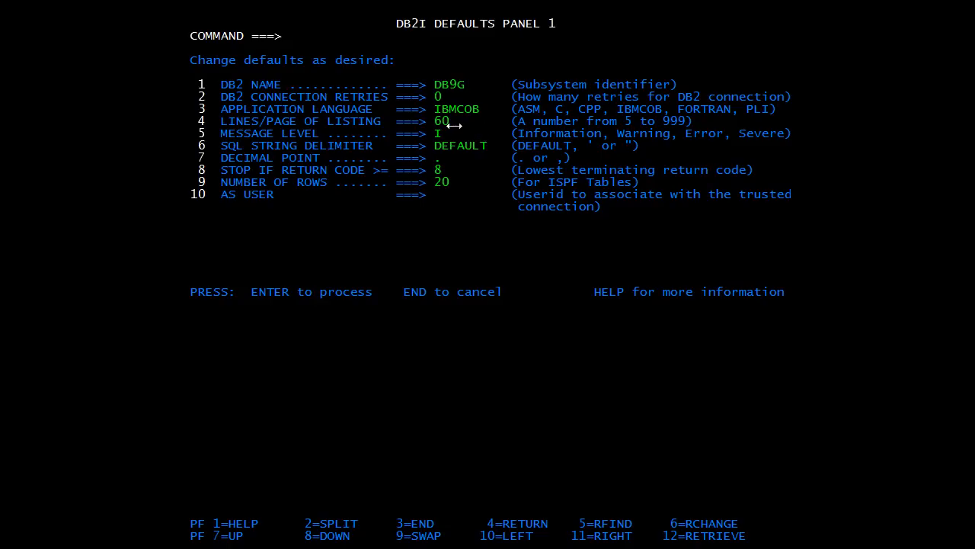
pyautogui.moveTo(448, 134)
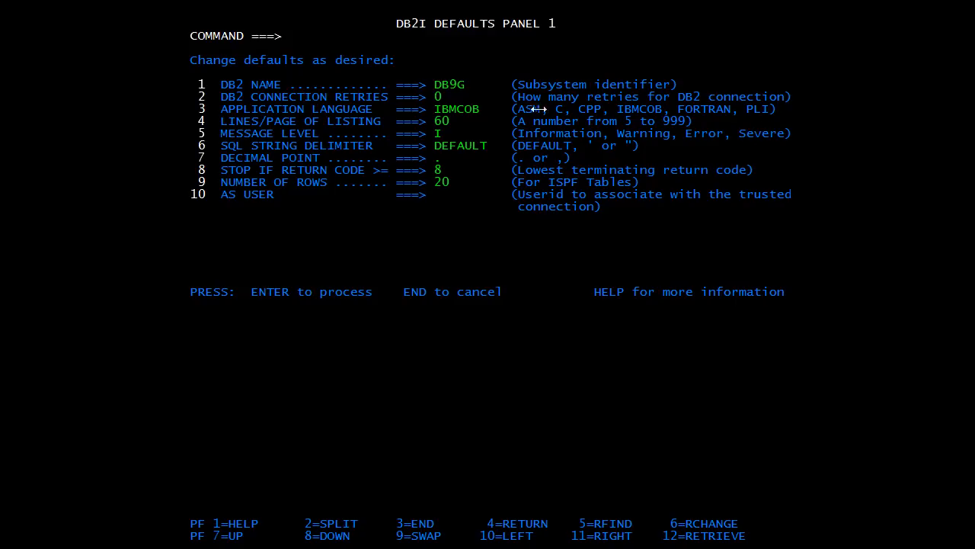
pyautogui.moveTo(425, 174)
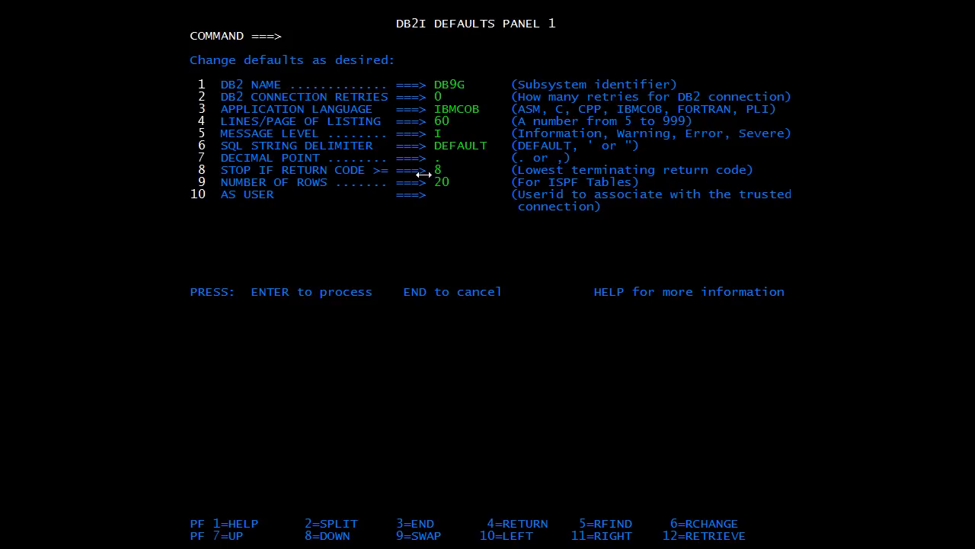
pyautogui.moveTo(384, 171)
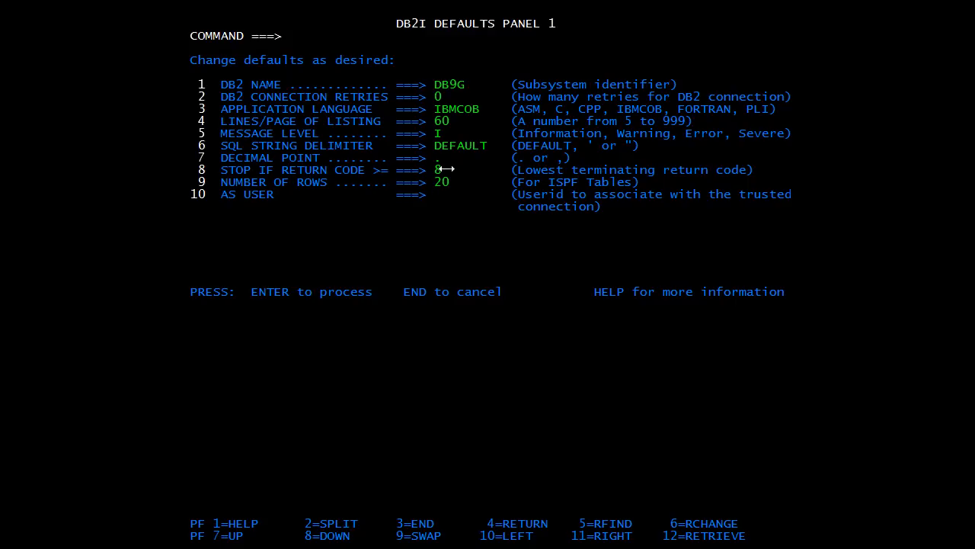
pyautogui.moveTo(536, 61)
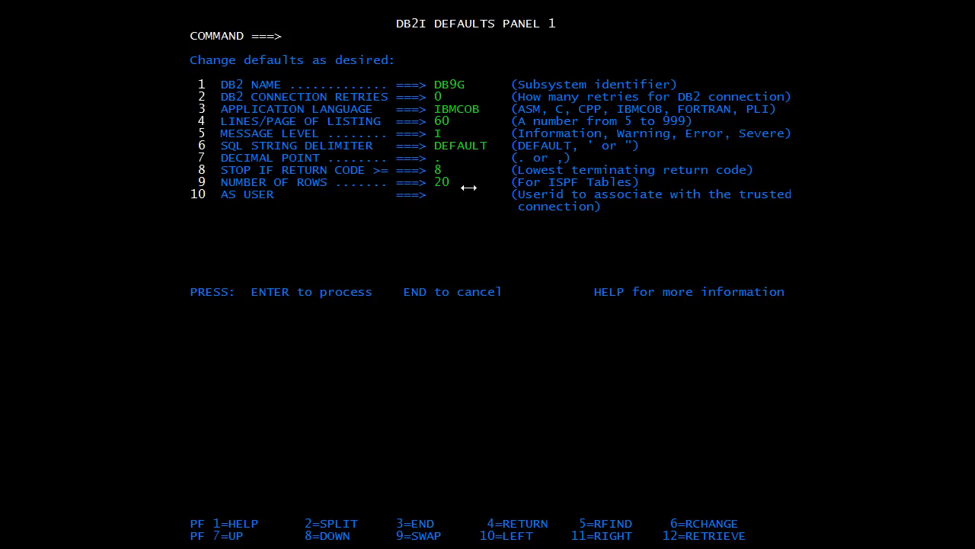
pyautogui.moveTo(472, 192)
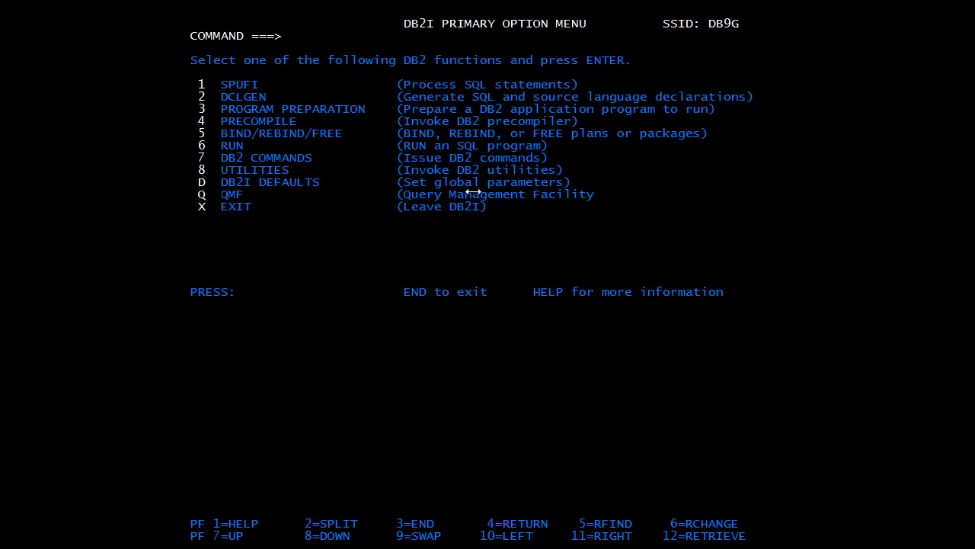
# Step: Enter option 1 to reach SPUFI with TUTORIAL.POINT.SPUFI(INPUT) and TUTORIAL.POINT.OSPUFI set
pyautogui.click(292, 37)
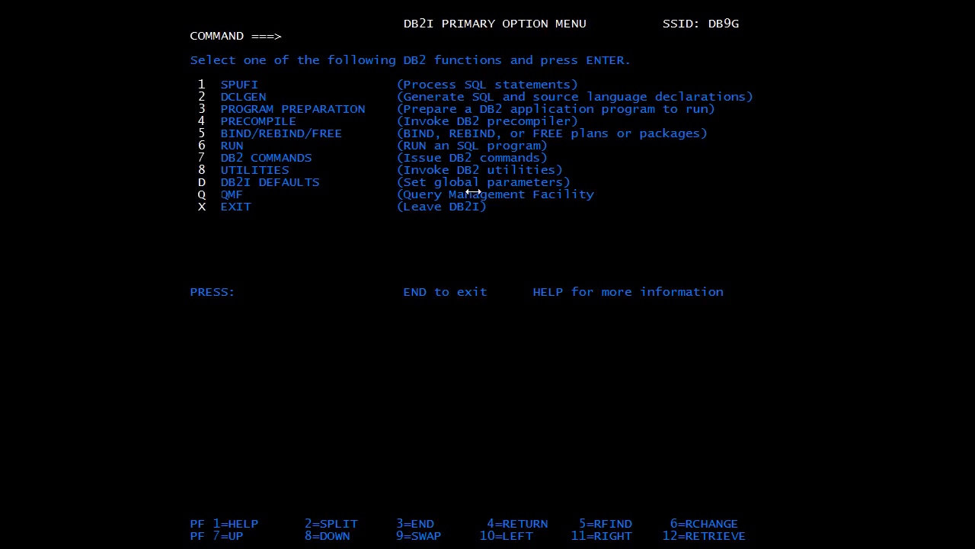
pyautogui.write('1')
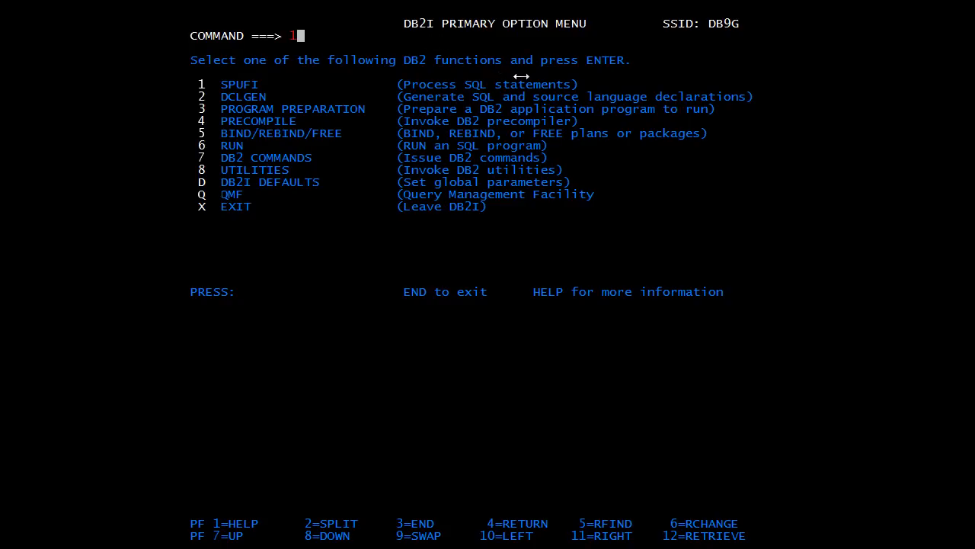
pyautogui.press('Enter')
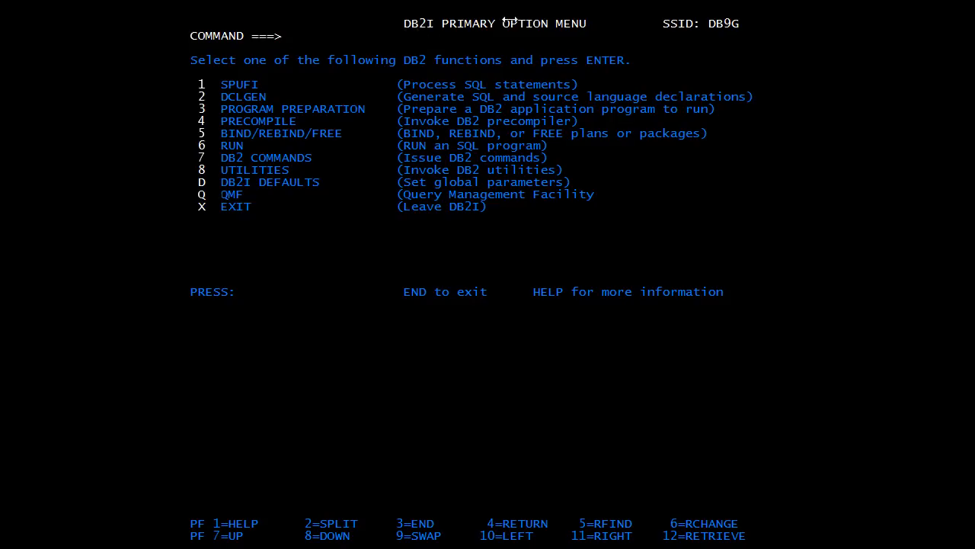
pyautogui.write('1')
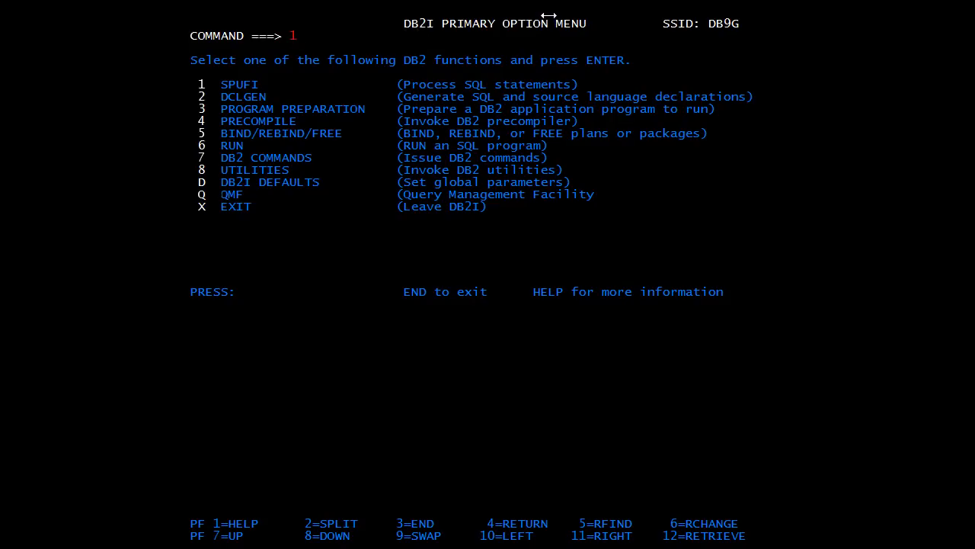
pyautogui.press('enter')
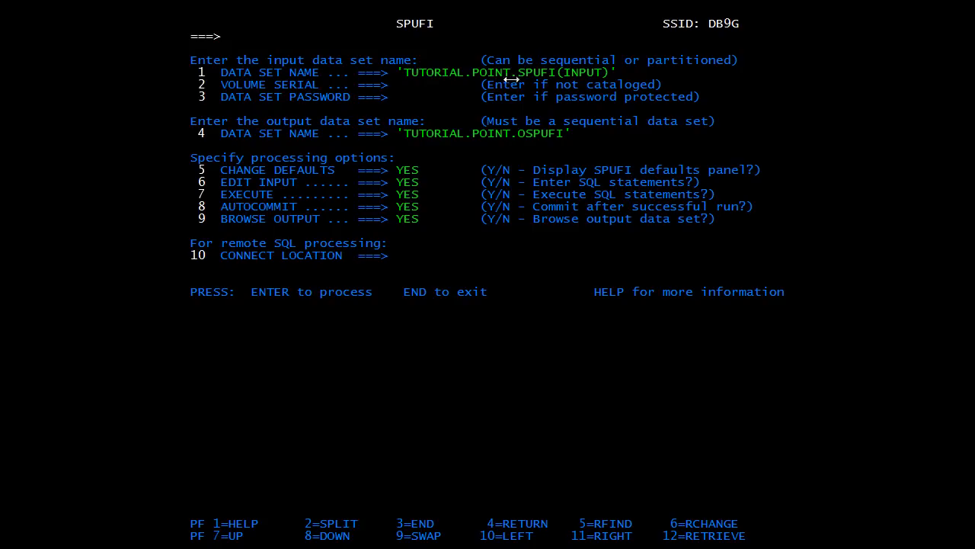
pyautogui.moveTo(491, 85)
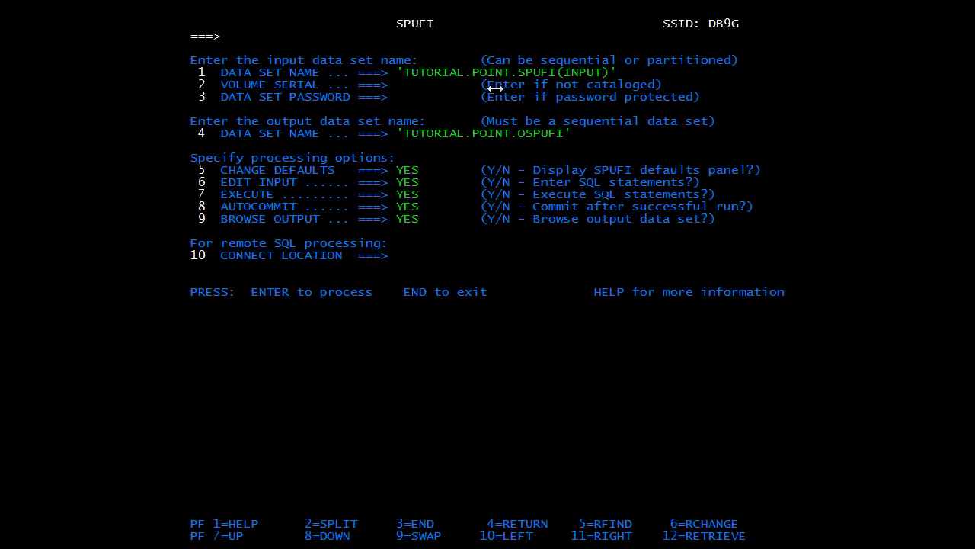
pyautogui.moveTo(505, 116)
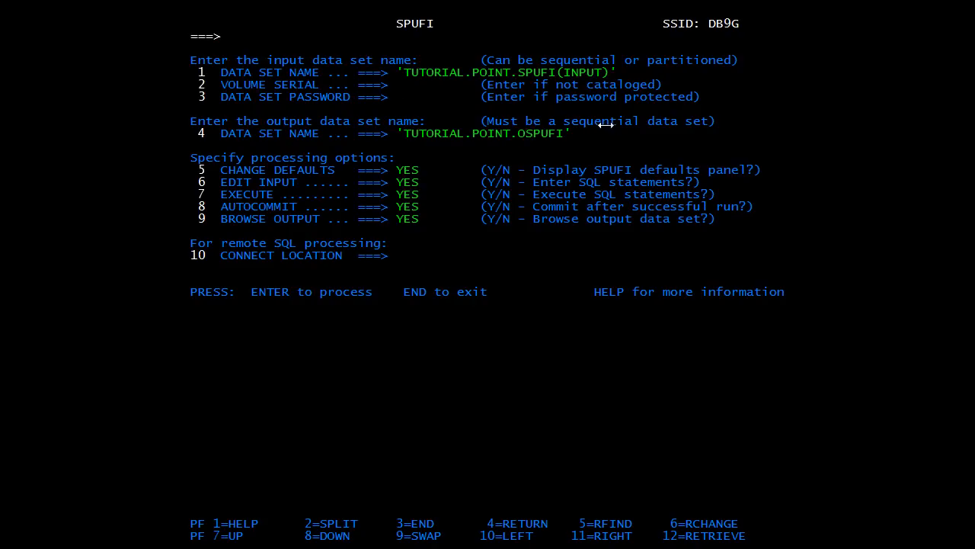
pyautogui.moveTo(592, 131)
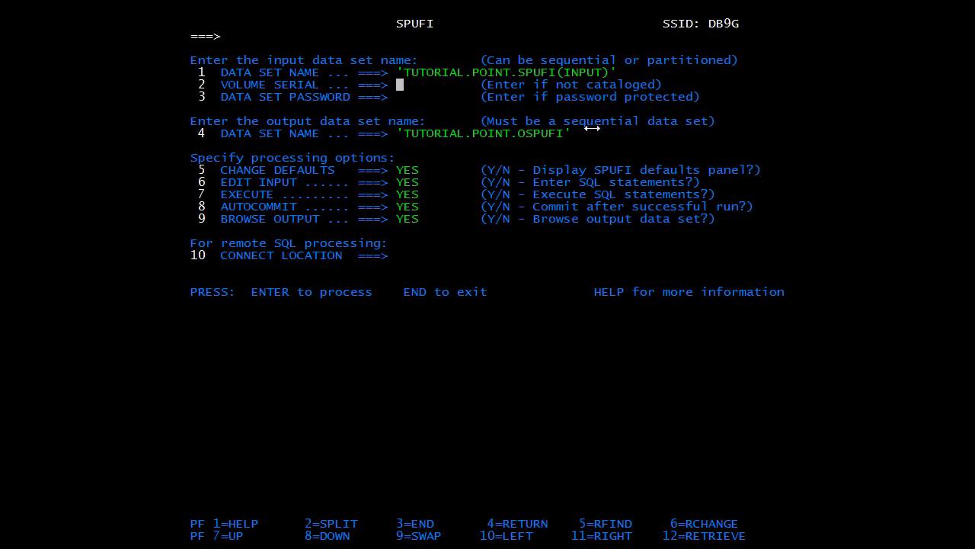
# Step: Submit the SPUFI settings to show Current SPUFI Defaults for DB9G (RR, 250 lines, 4092)
pyautogui.press('enter')
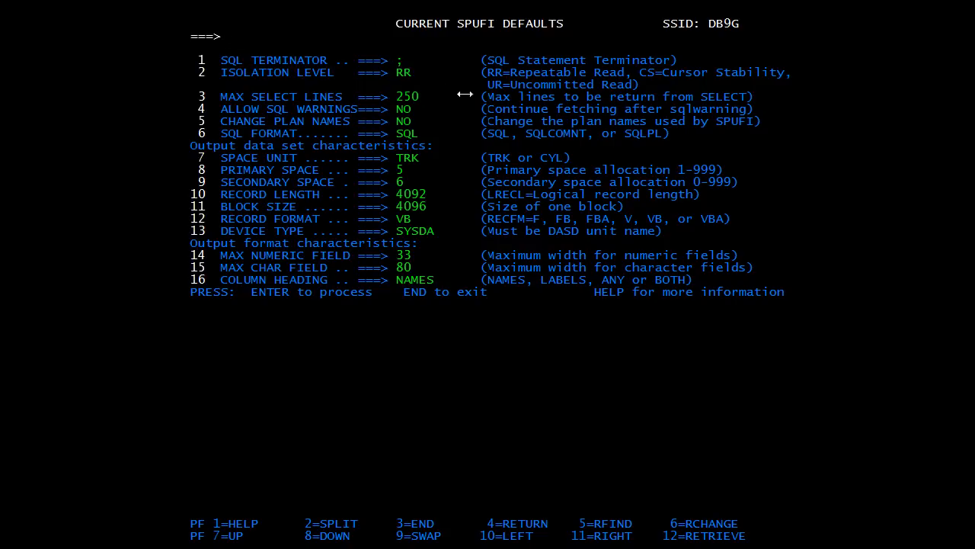
pyautogui.moveTo(518, 107)
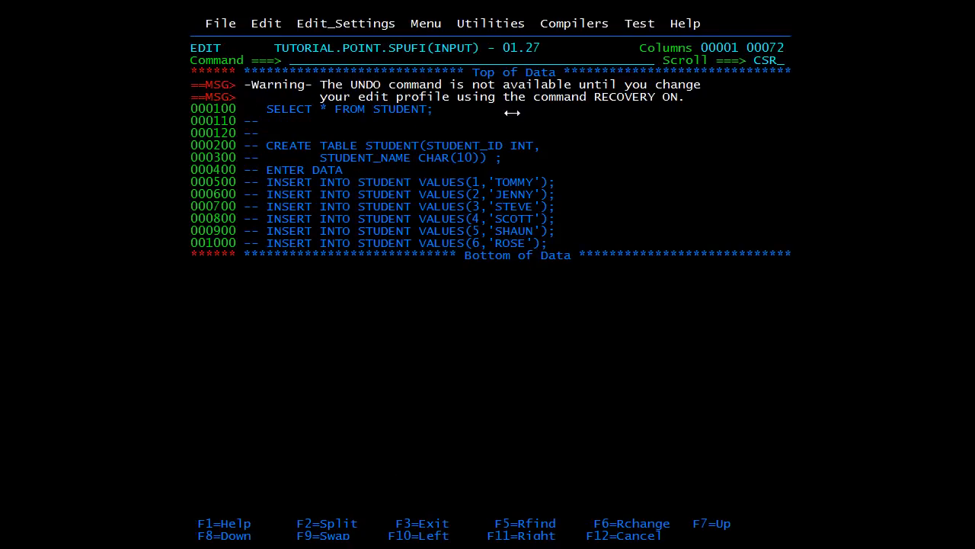
pyautogui.moveTo(280, 171)
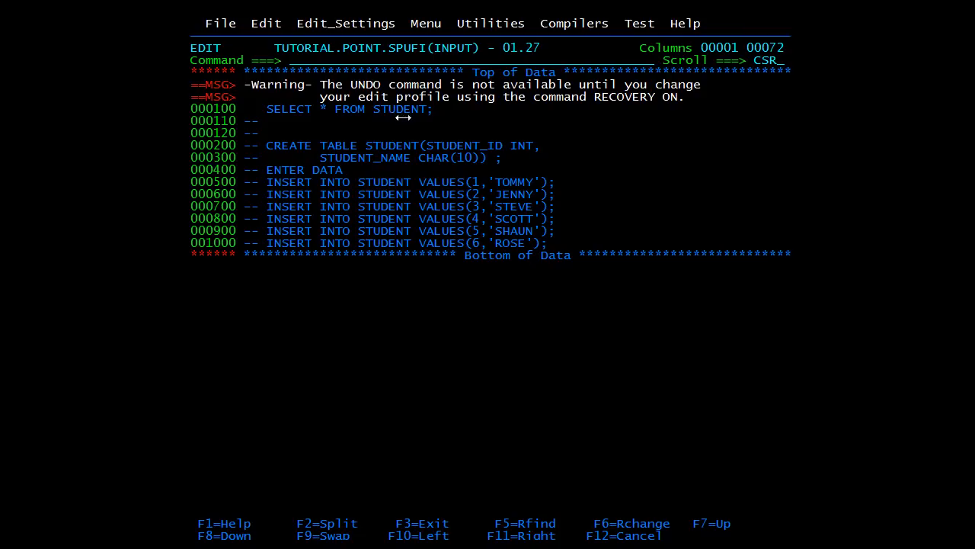
pyautogui.moveTo(250, 109)
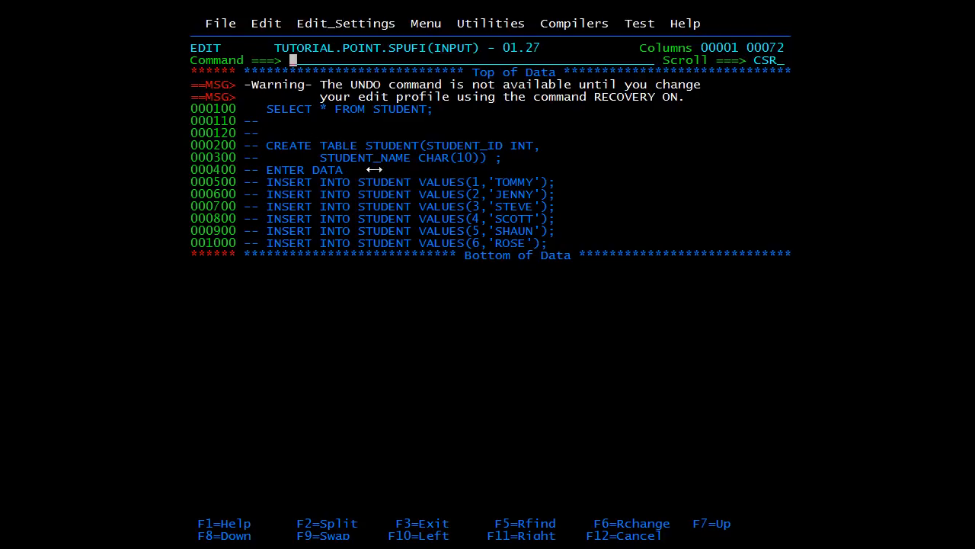
# Step: Accept the defaults and run SELECT * FROM STUDENT, browsing the six returned rows
pyautogui.write(';;;;;;')
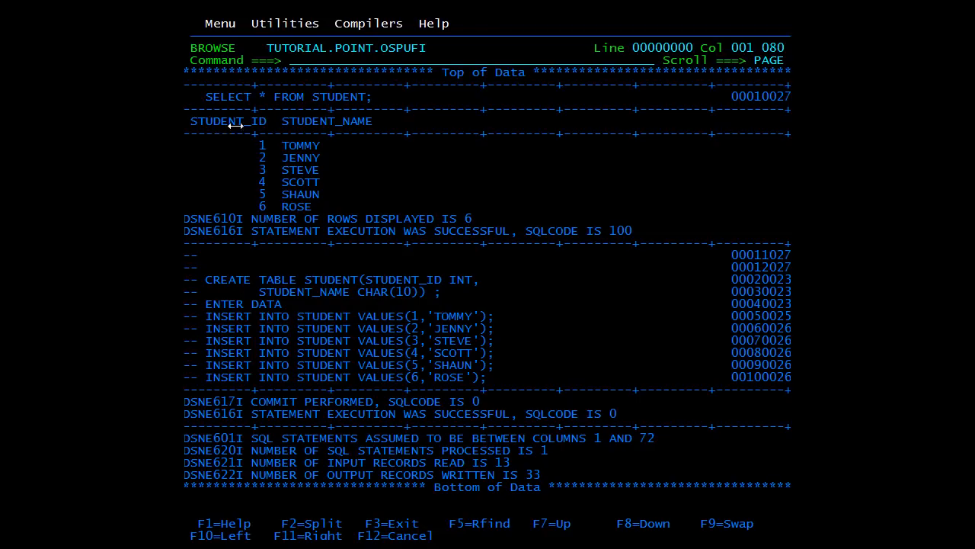
pyautogui.moveTo(280, 181)
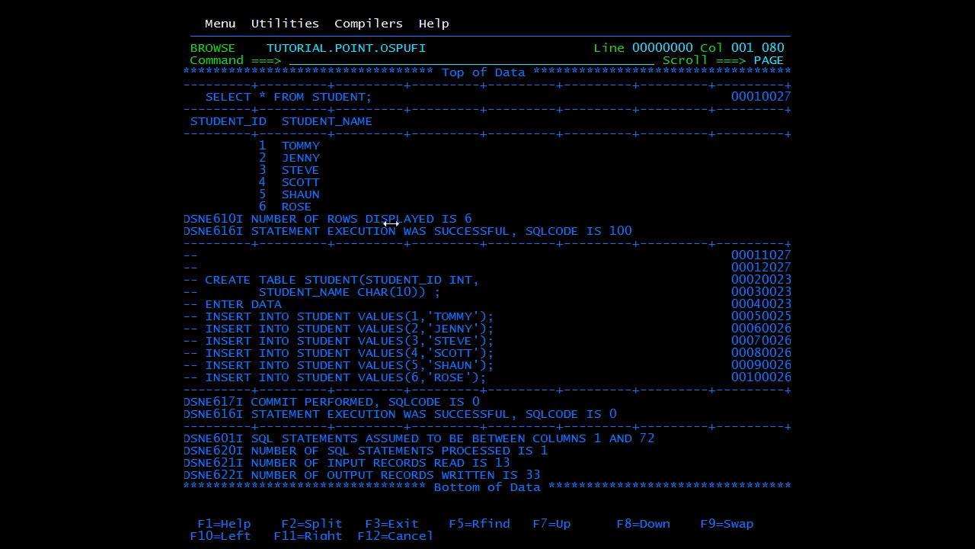
pyautogui.moveTo(530, 233)
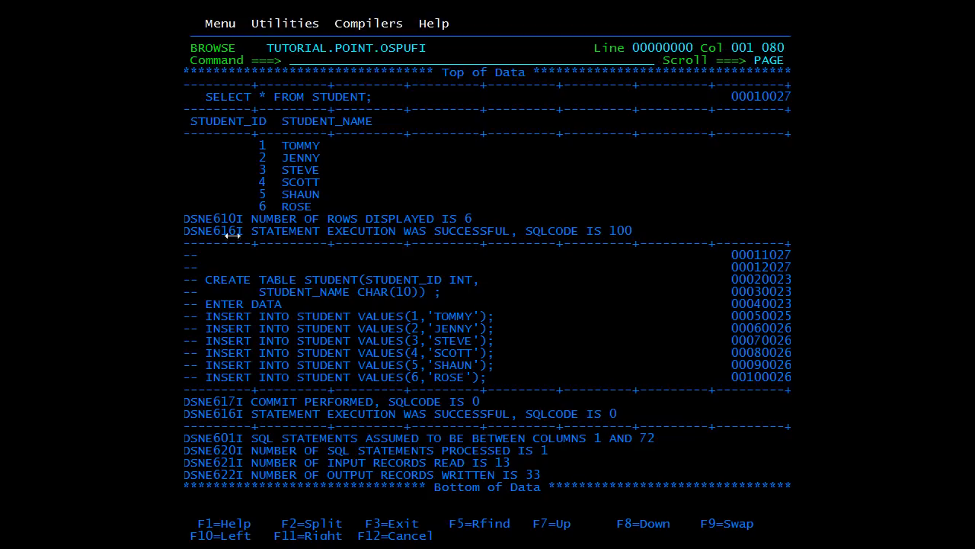
pyautogui.moveTo(267, 195)
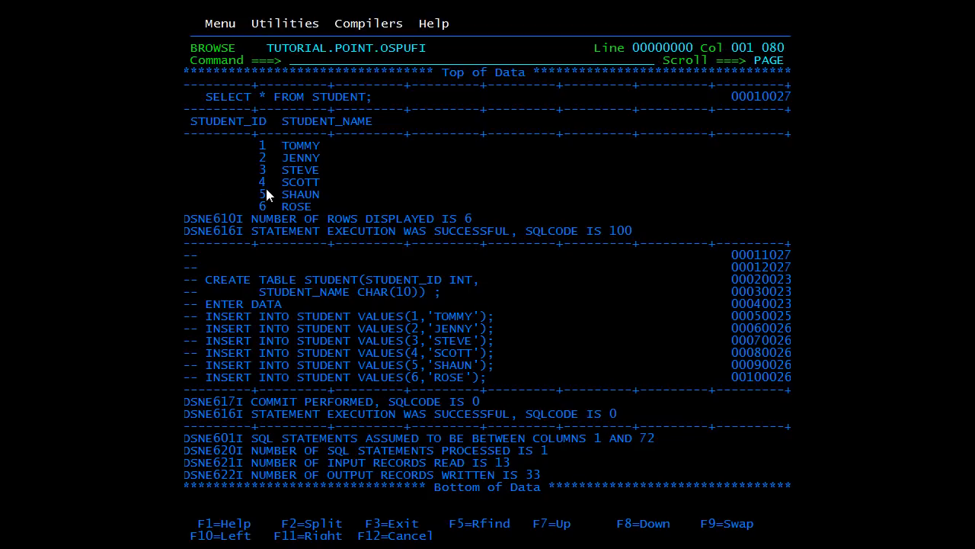
pyautogui.moveTo(266, 231)
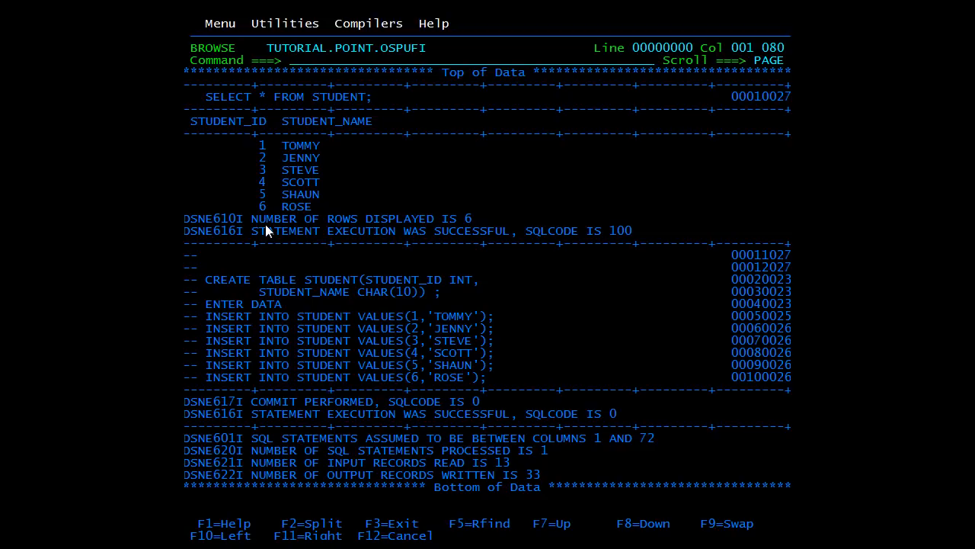
# Step: Exit the OSPUFI output browse back to the ISPF Primary Option Menu
pyautogui.press('f3')
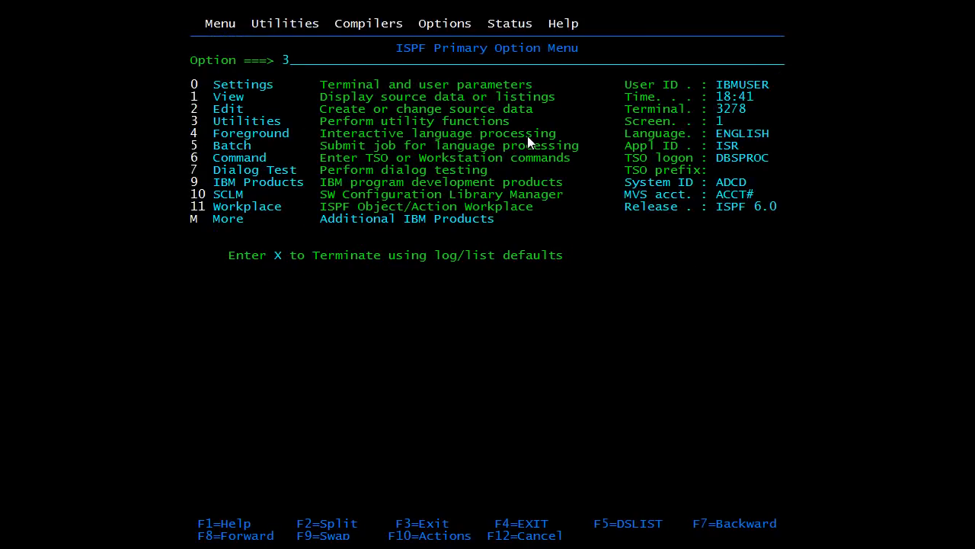
# Step: Use option 3.4 to list the TUTORIAL.POINT.* data sets and reach OSPUFI
pyautogui.press('Enter')
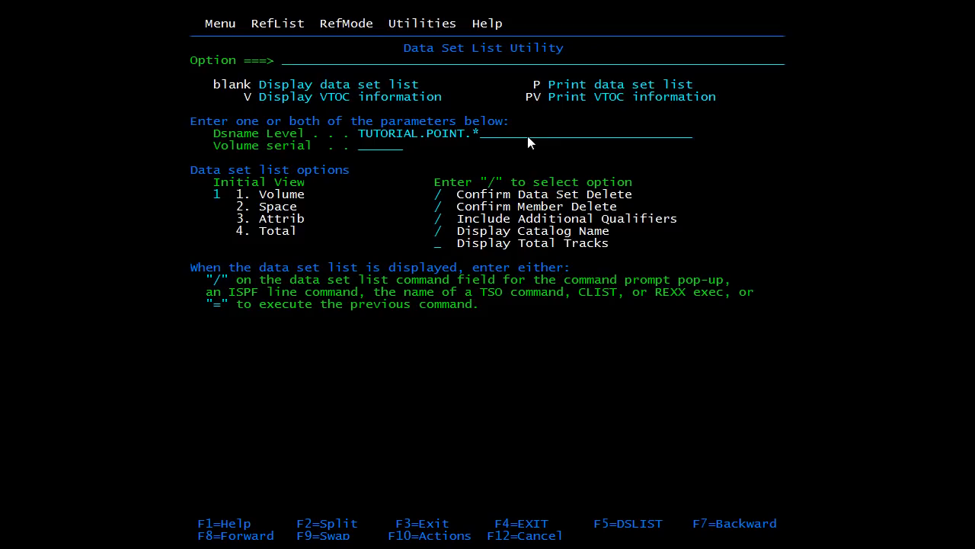
pyautogui.press('enter')
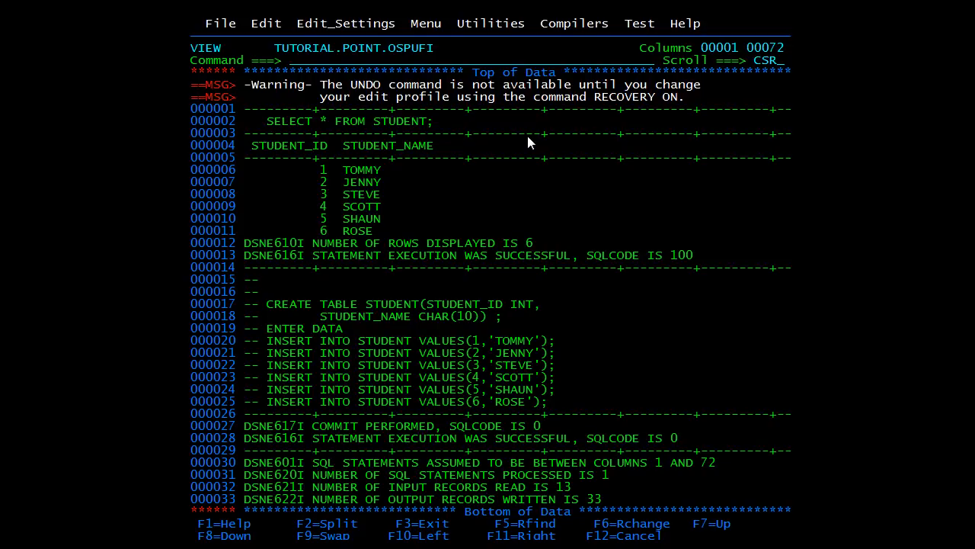
pyautogui.moveTo(305, 125)
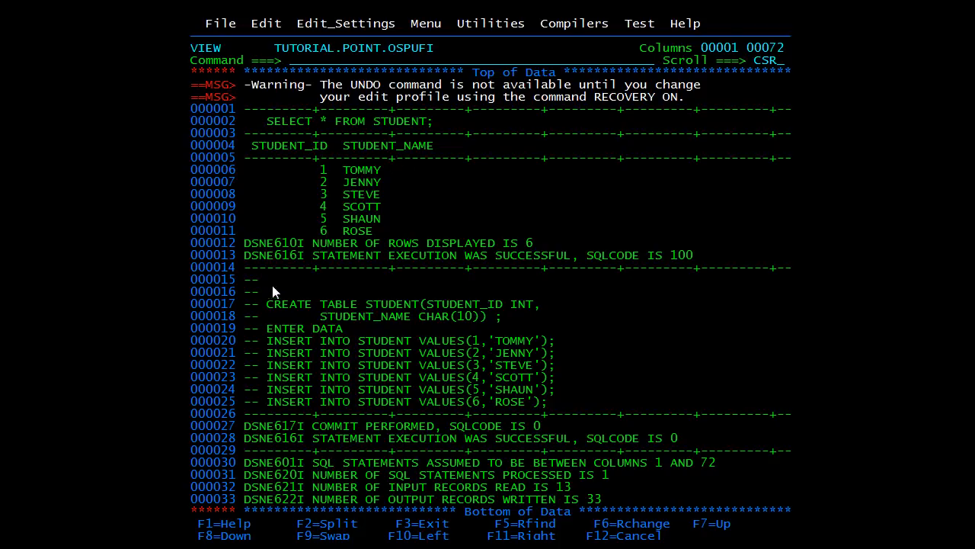
pyautogui.moveTo(297, 299)
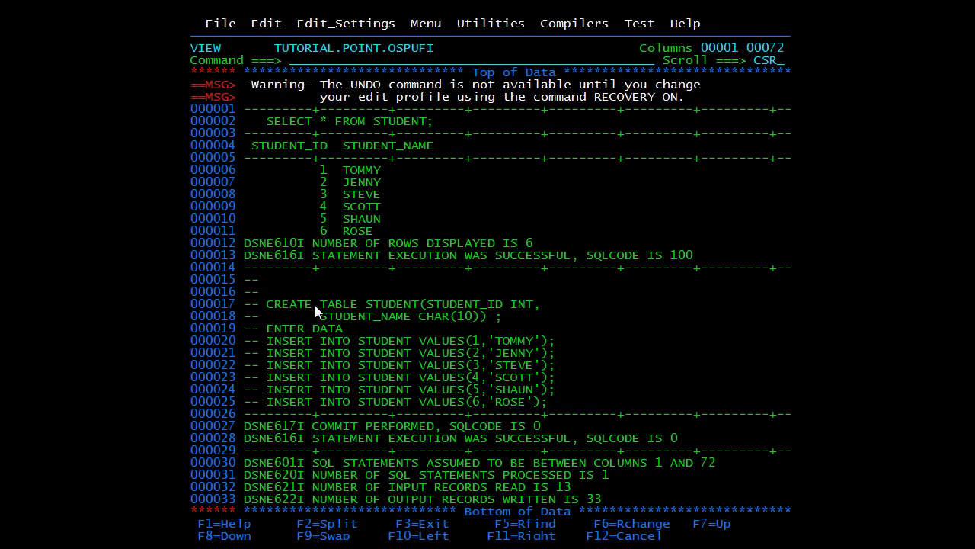
# Step: Close the TUTORIAL.POINT.OSPUFI view, returning to the SPUFI member list
pyautogui.press('f3')
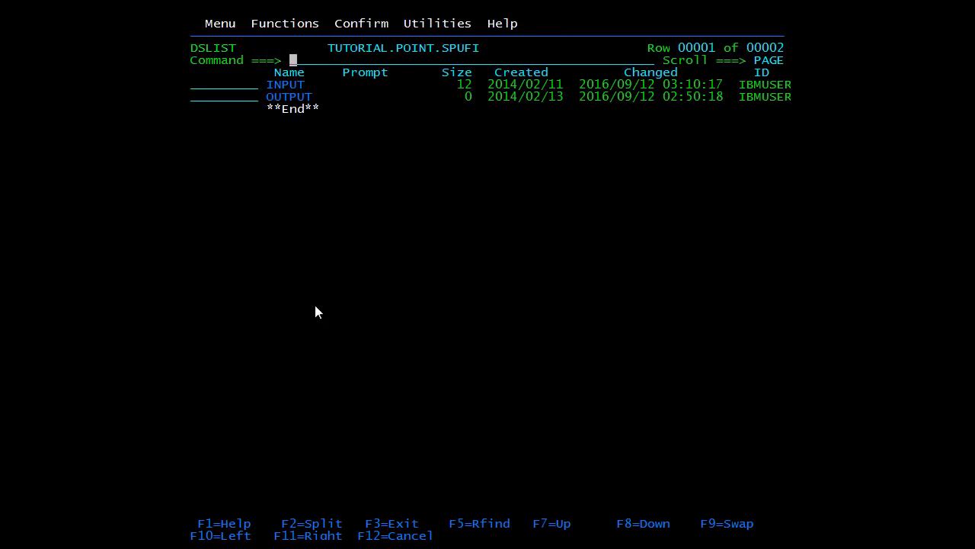
# Step: View the INPUT member of TUTORIAL.POINT.SPUFI showing SELECT * FROM STUDENT
pyautogui.click(195, 84)
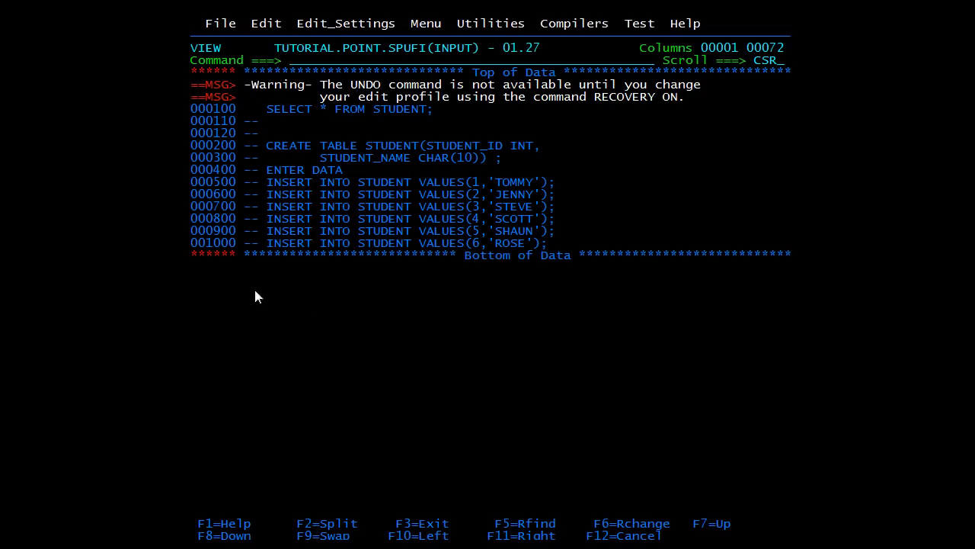
pyautogui.moveTo(480, 60)
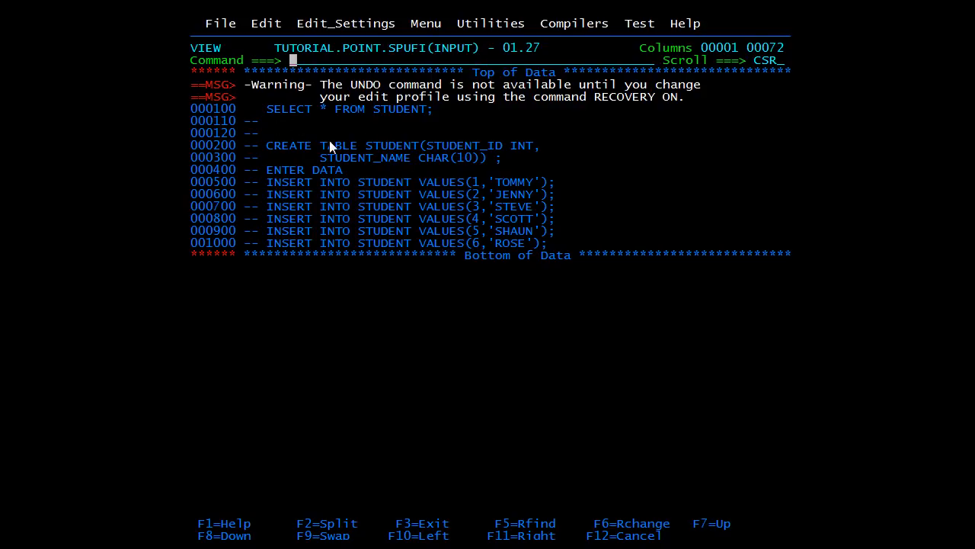
pyautogui.moveTo(296, 126)
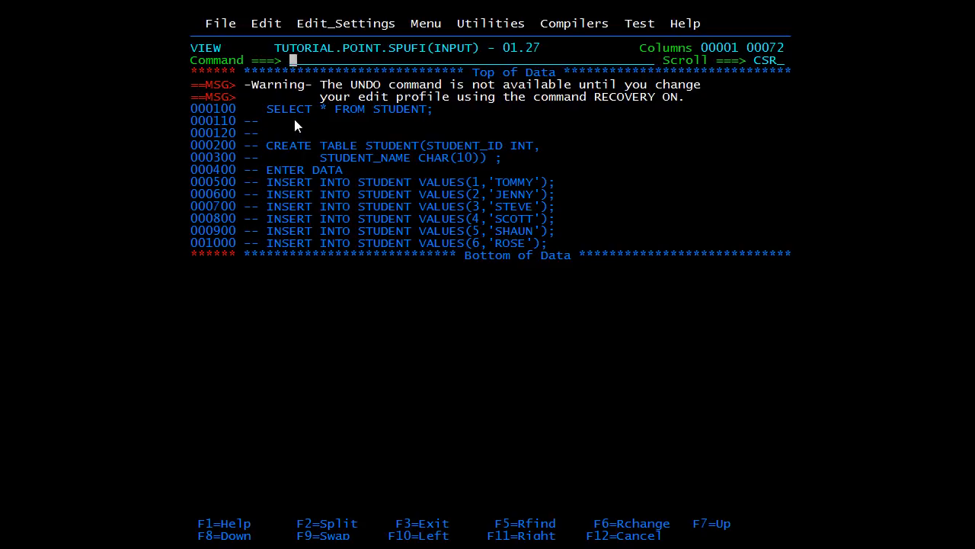
# Step: Close the SPUFI(INPUT) view, leaving INPUT marked viewed in the member list
pyautogui.press('f3')
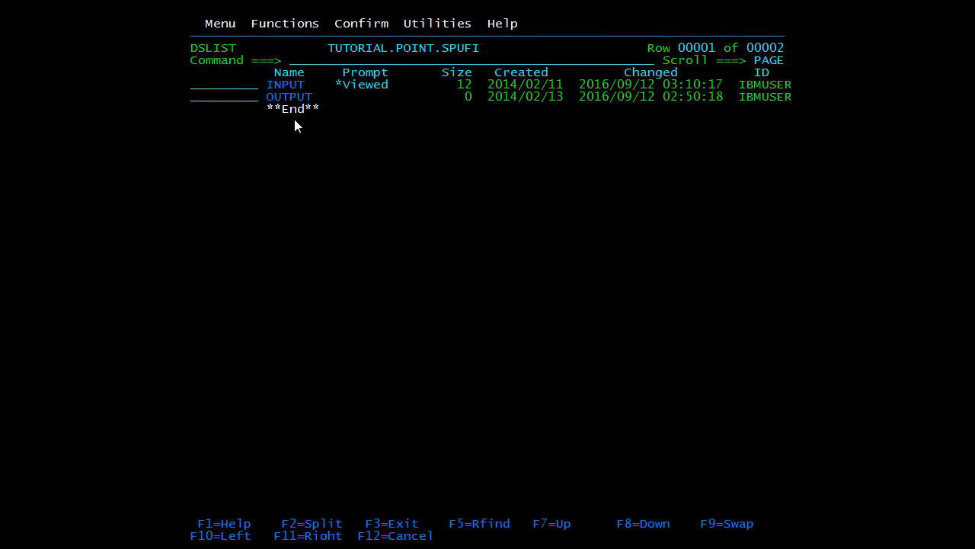
pyautogui.click(292, 61)
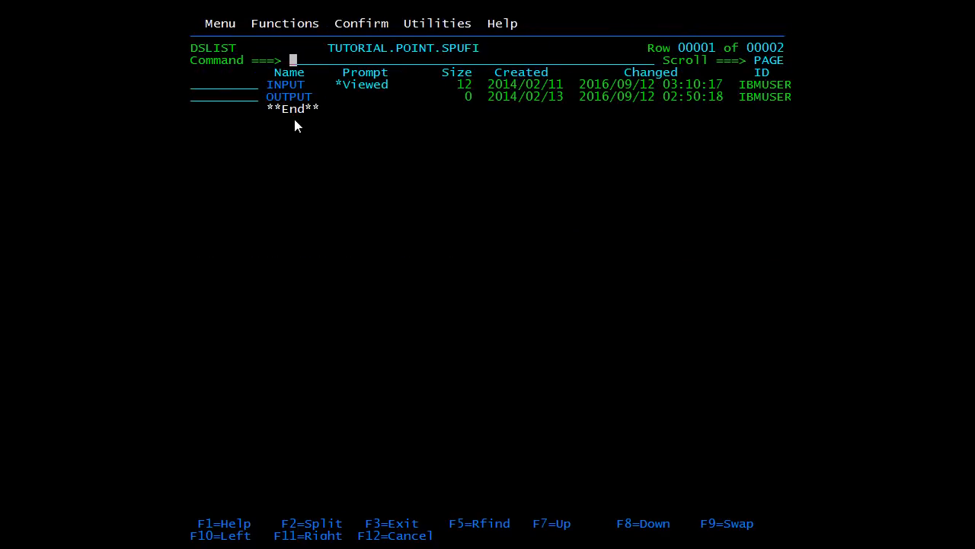